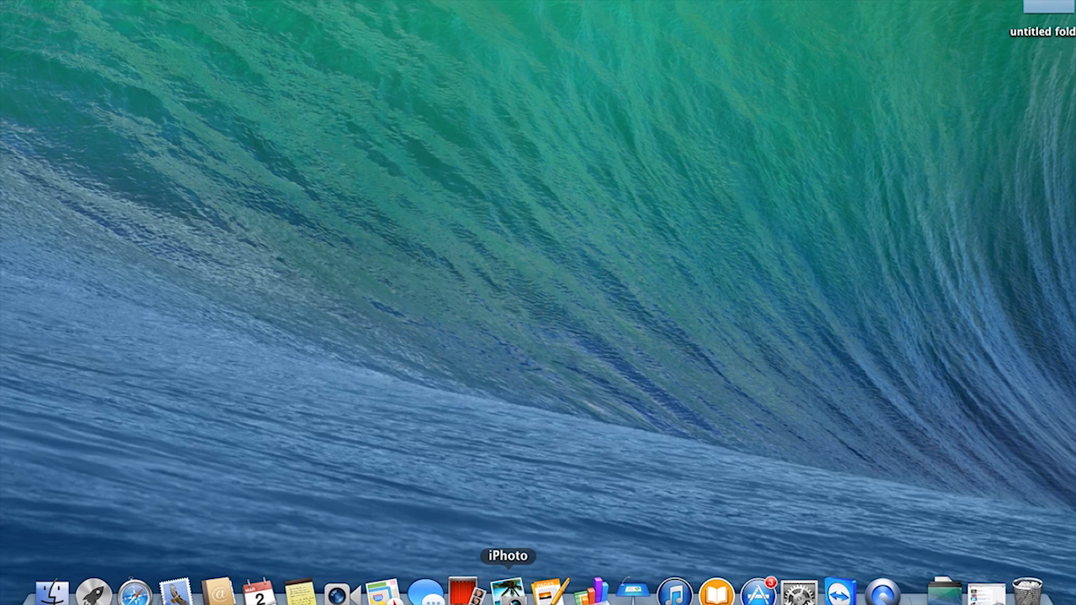
# Step: Launch iPhoto from the Dock and view the Trash holding one deleted photo
pyautogui.click(508, 592)
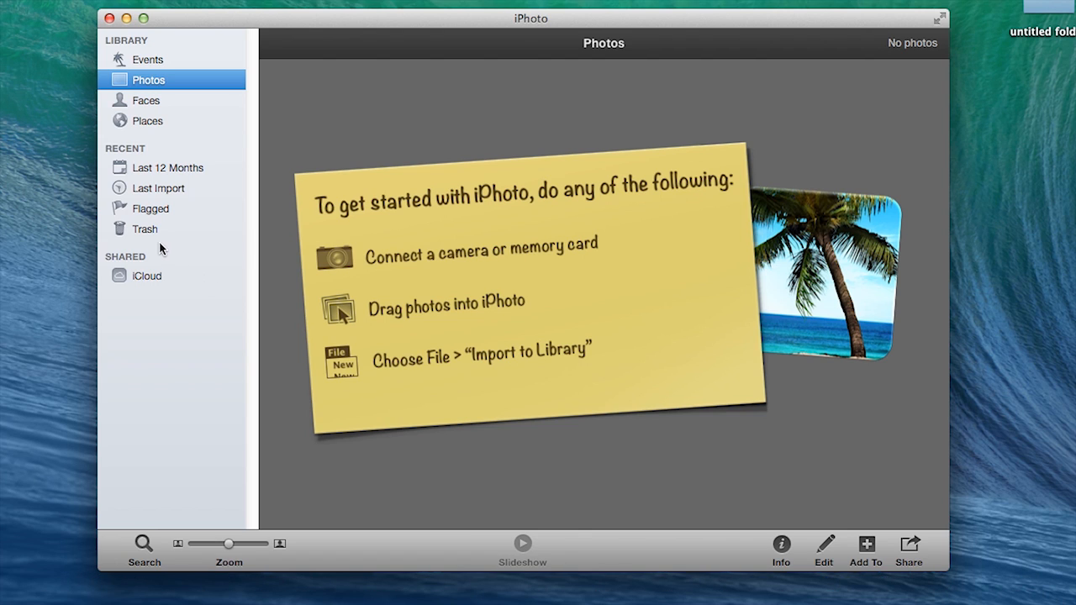
pyautogui.click(144, 229)
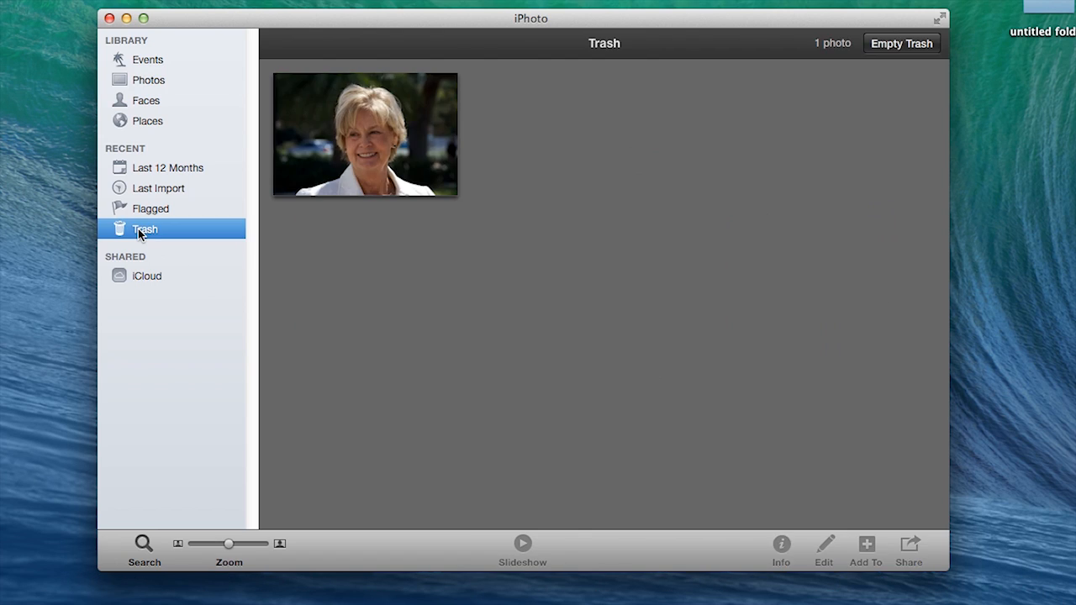
pyautogui.moveTo(144, 229)
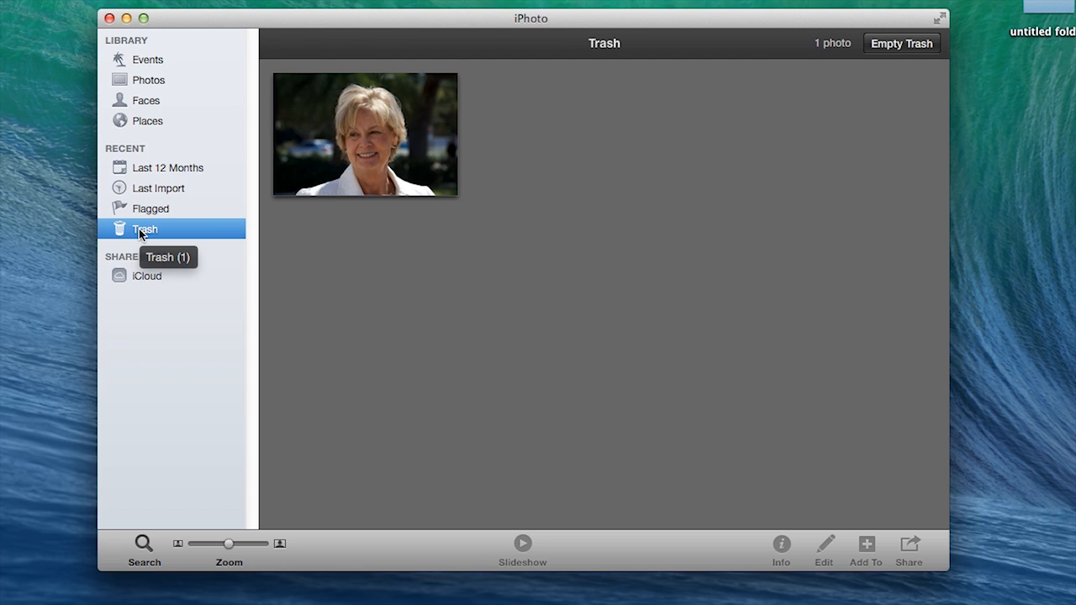
# Step: Choose Empty Trash from the Trash album's context menu, prompting a delete confirmation
pyautogui.rightClick(144, 228)
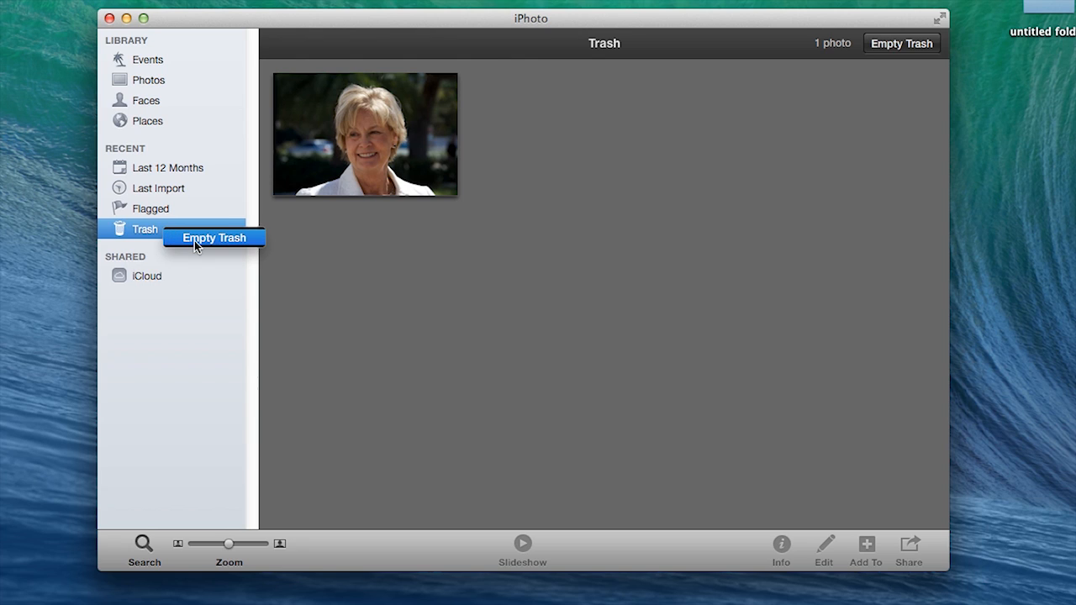
pyautogui.click(214, 237)
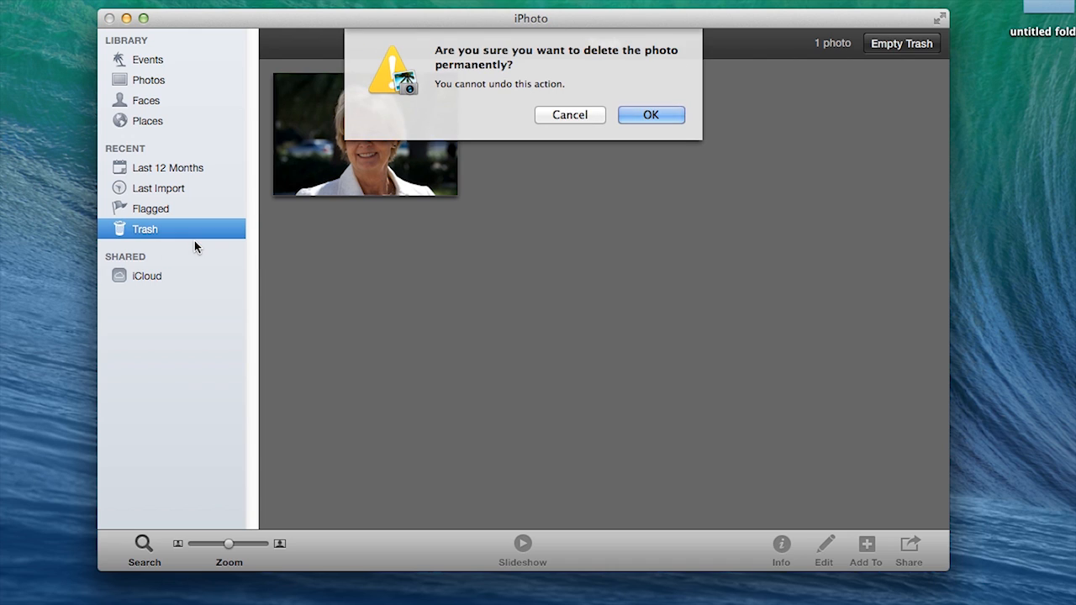
pyautogui.moveTo(647, 111)
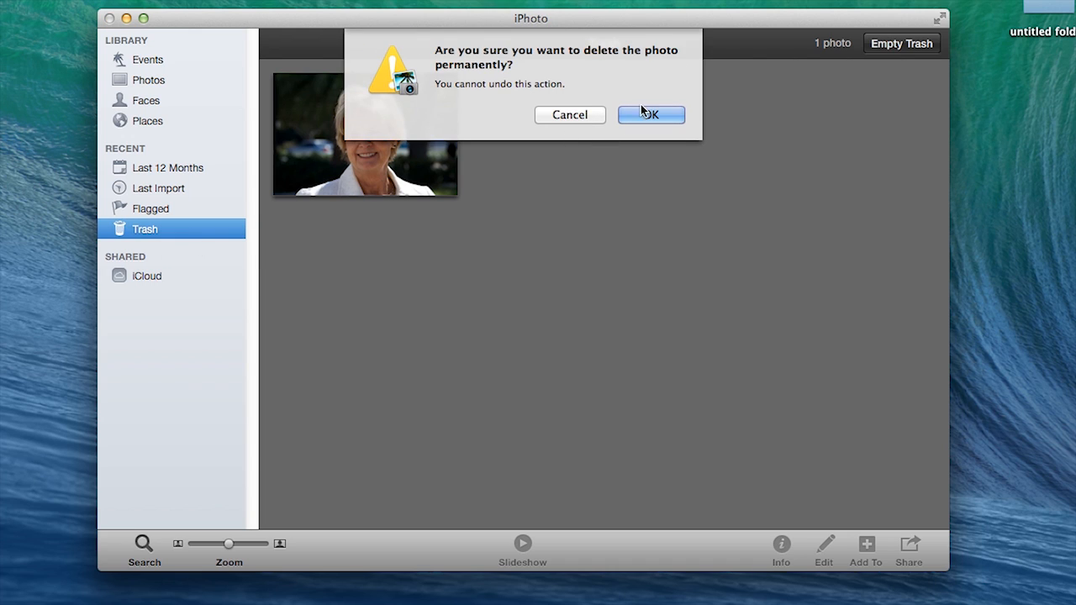